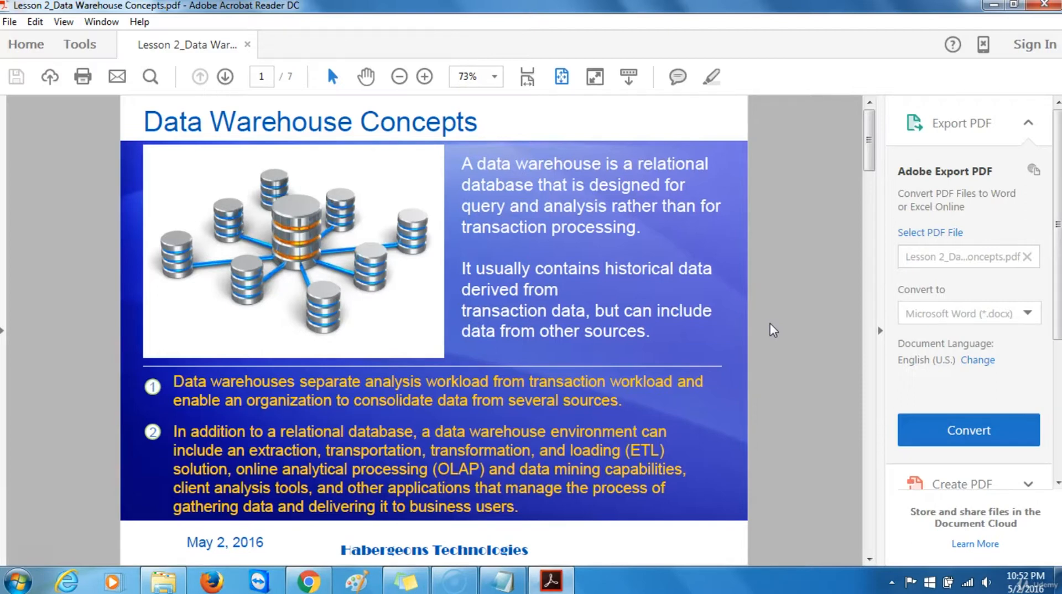
pyautogui.moveTo(74, 542)
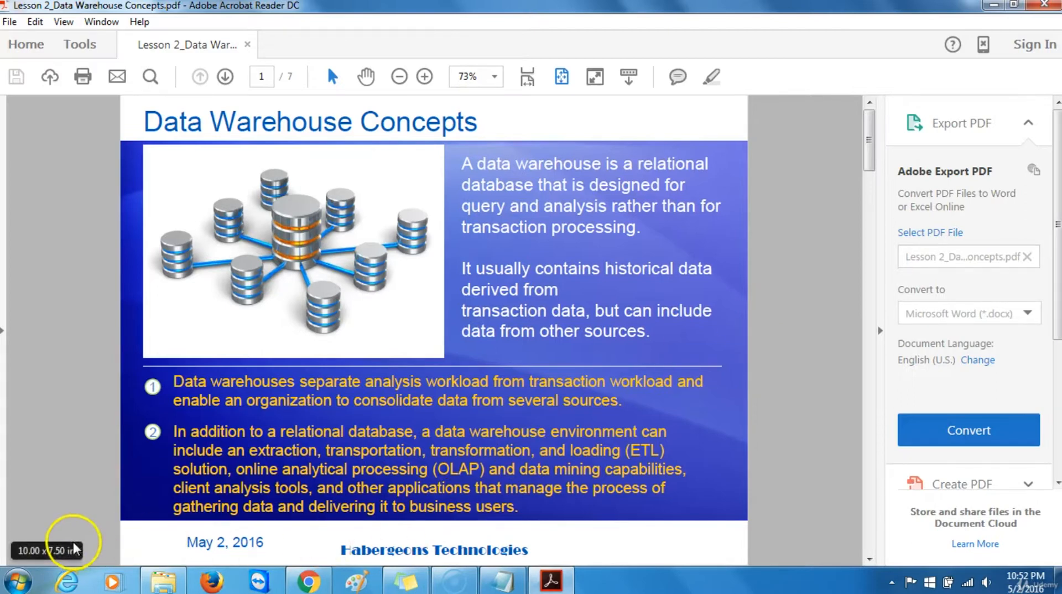
# Go to page 2 of the Data Warehouse Concepts PDF, listing Inmon's four characteristics.
pyautogui.click(199, 77)
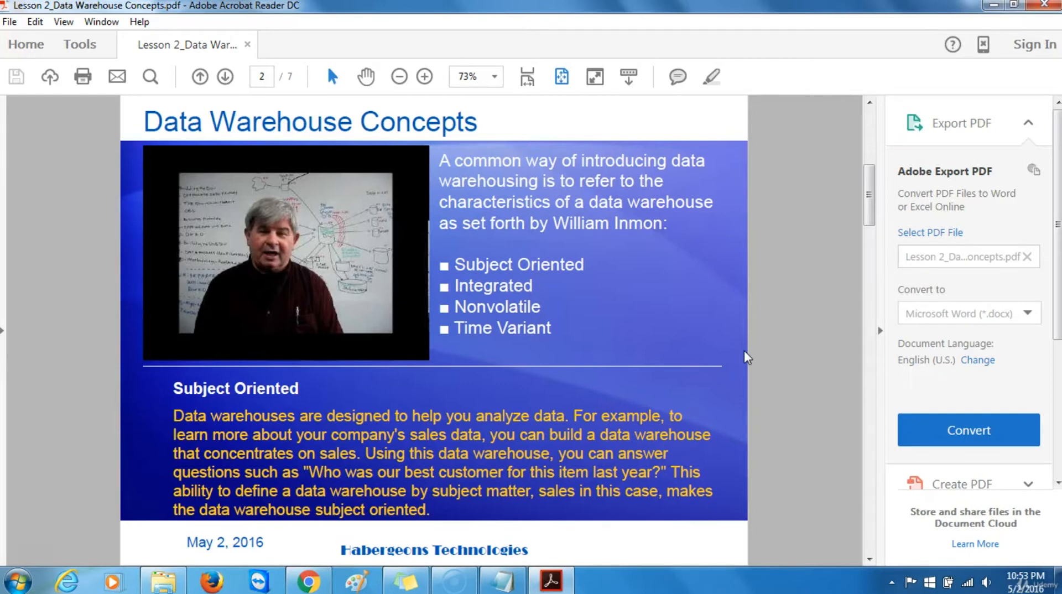
pyautogui.moveTo(745, 362)
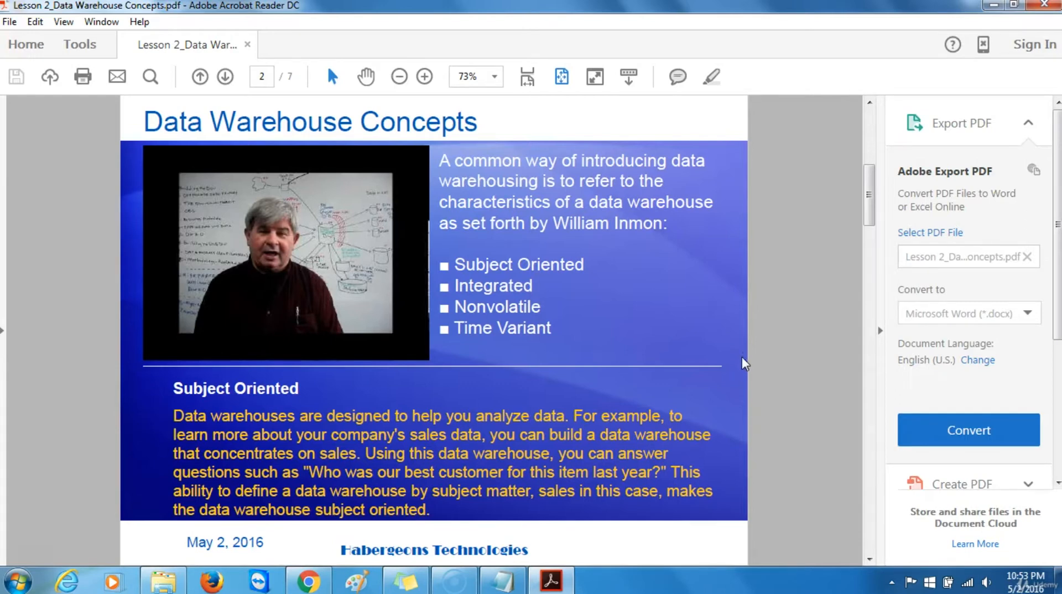
# Go to page 3, covering the Integrated and Nonvolatile characteristics.
pyautogui.click(225, 76)
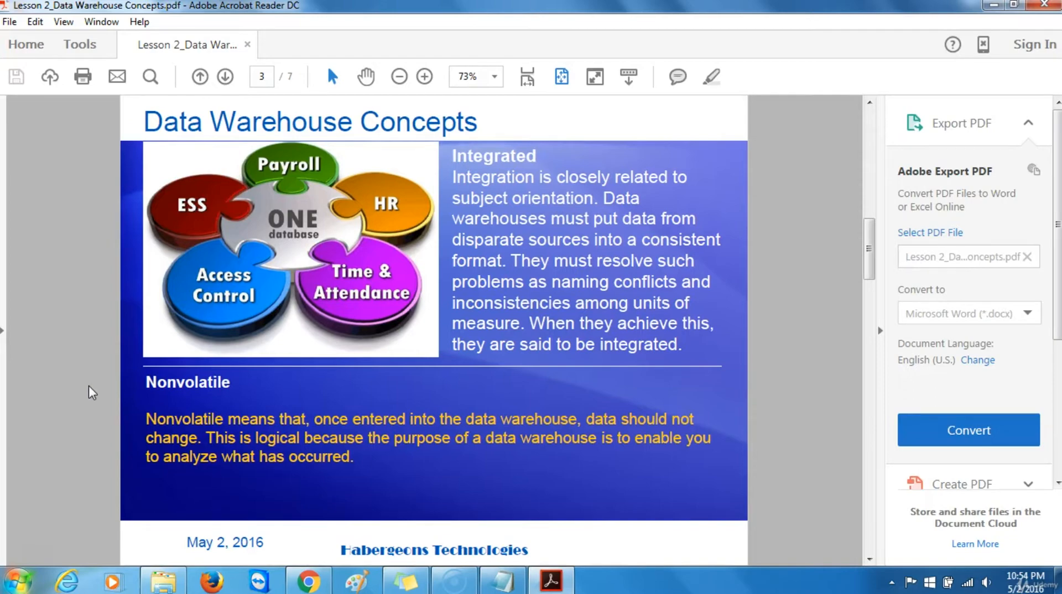
pyautogui.moveTo(48, 569)
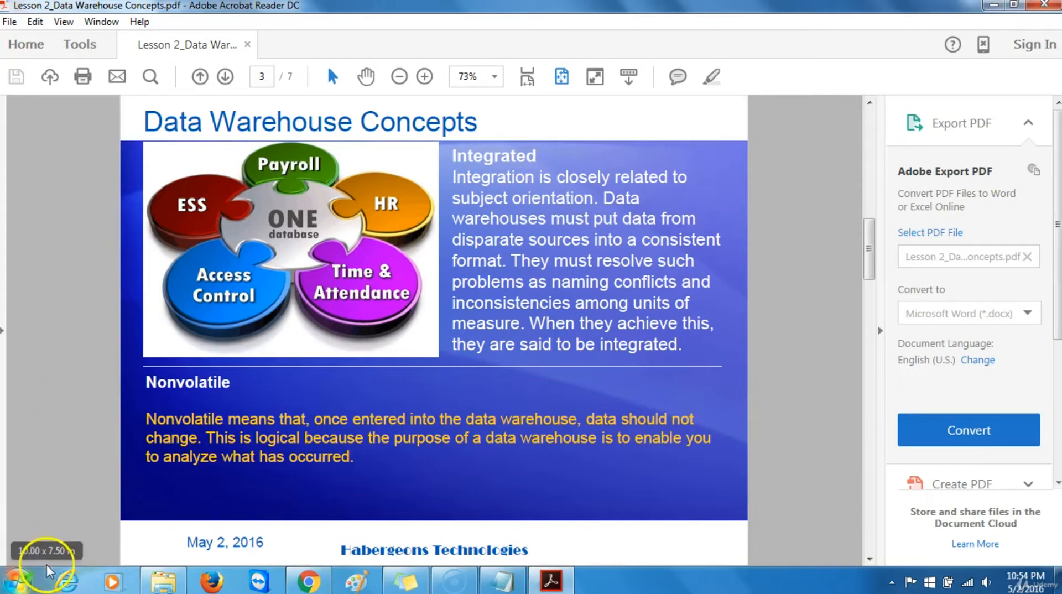
# Go to page 4, covering Time Variant and online transaction processing (OLTP).
pyautogui.click(225, 76)
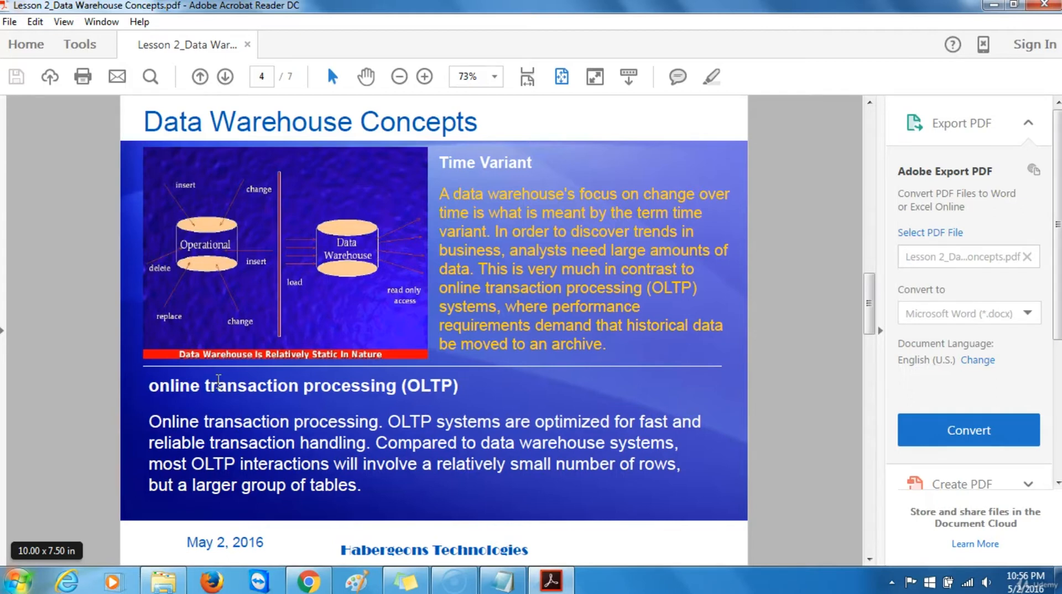
pyautogui.moveTo(44, 470)
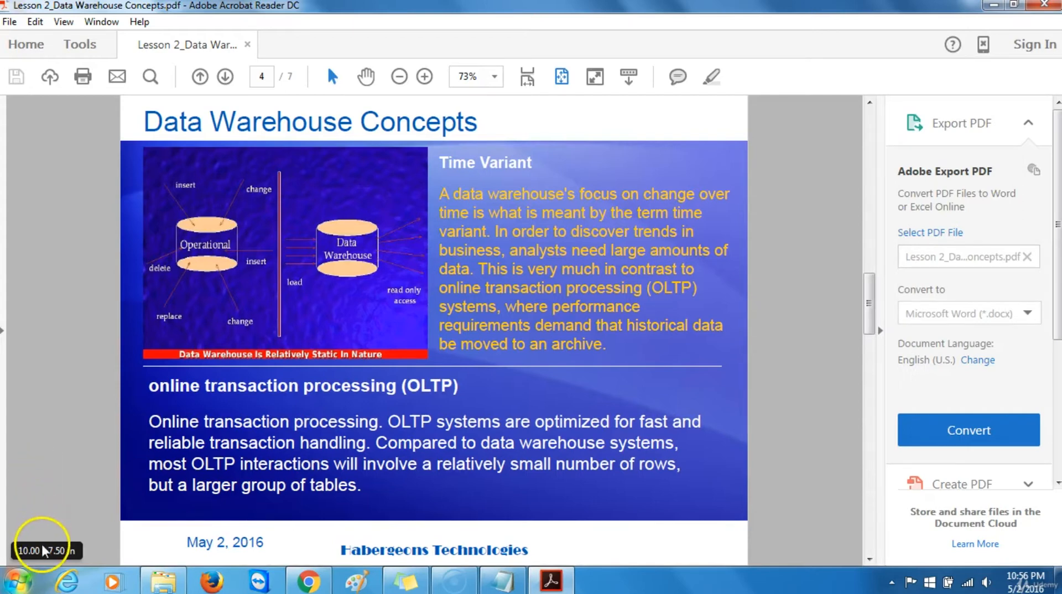
pyautogui.moveTo(42, 571)
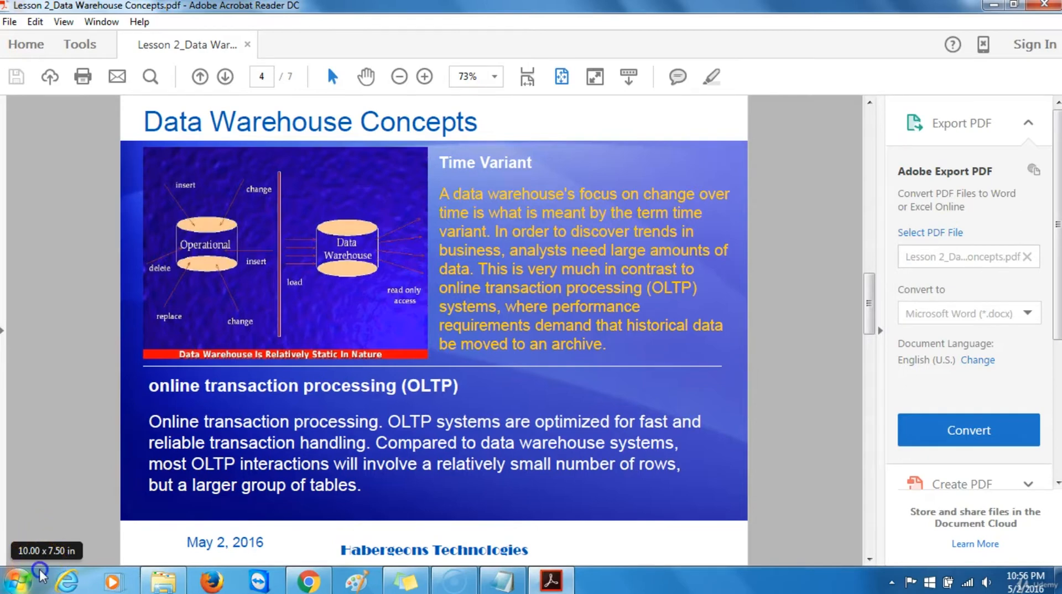
# Go to page 5, contrasting OLTP with data warehousing and 3NF.
pyautogui.click(226, 76)
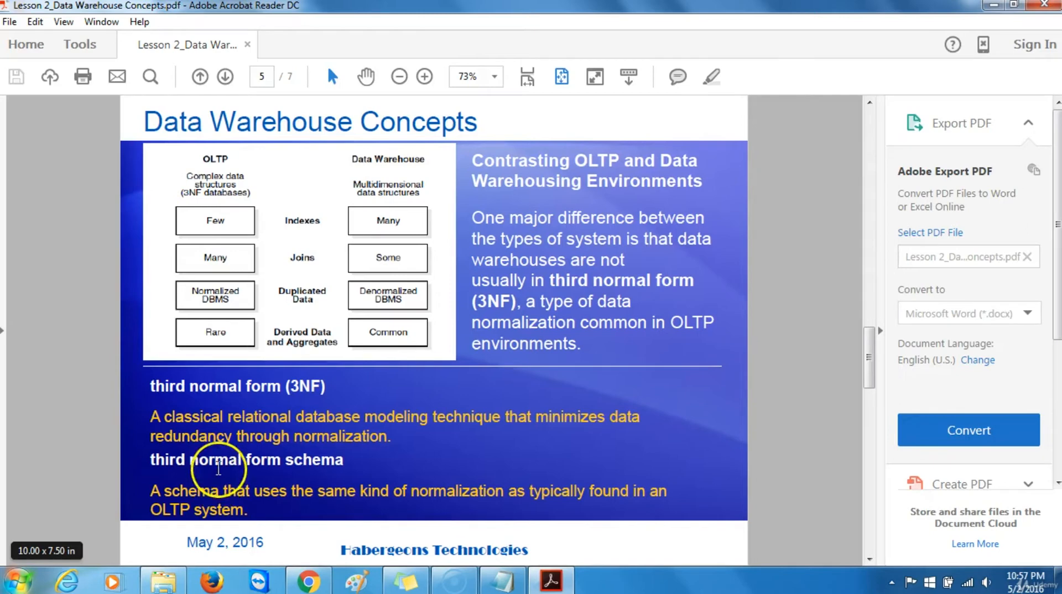
pyautogui.moveTo(297, 260)
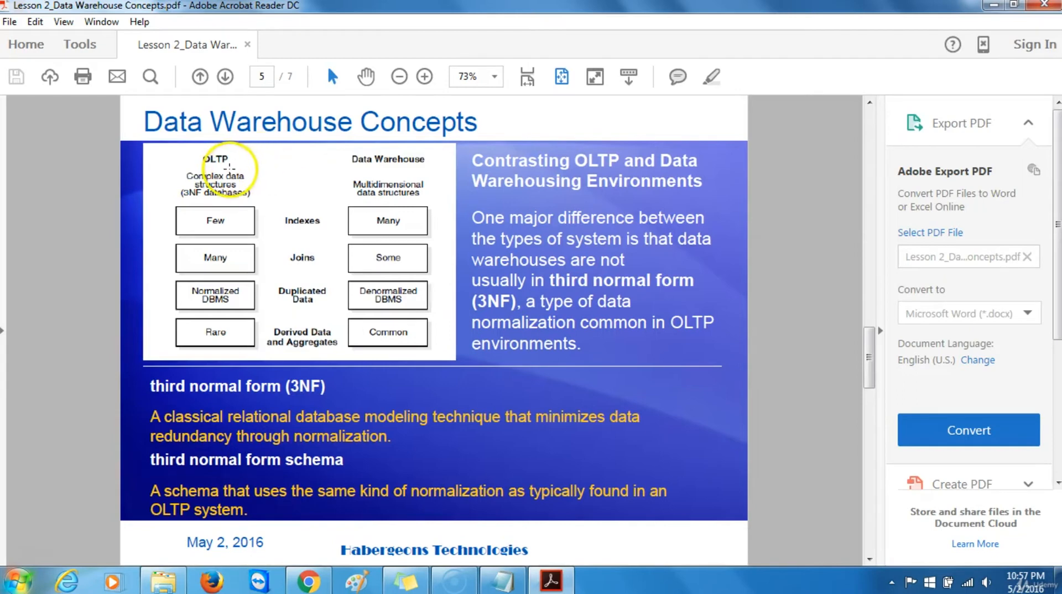
pyautogui.moveTo(240, 227)
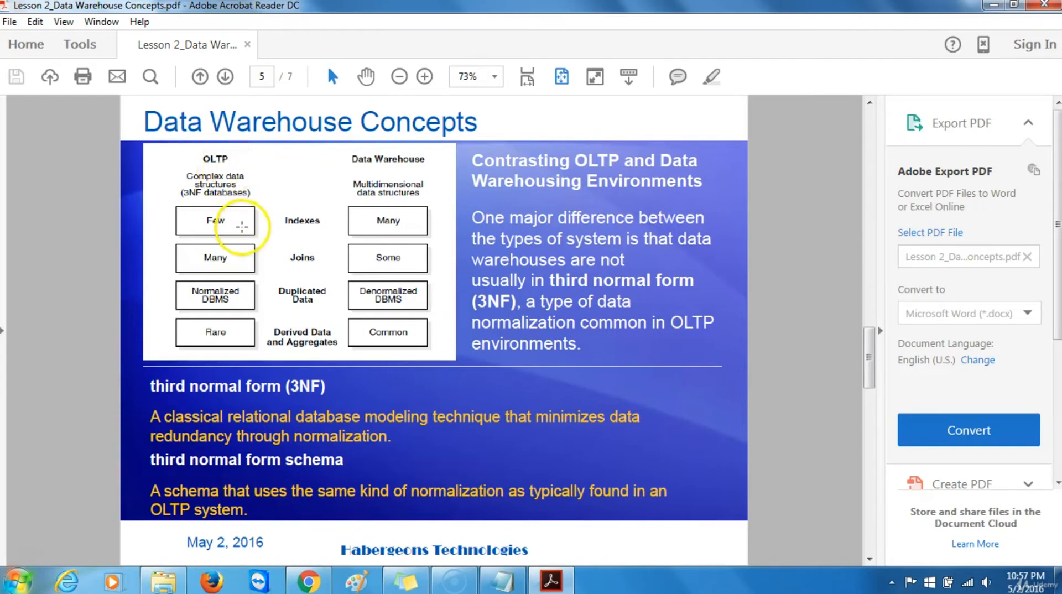
pyautogui.moveTo(343, 225)
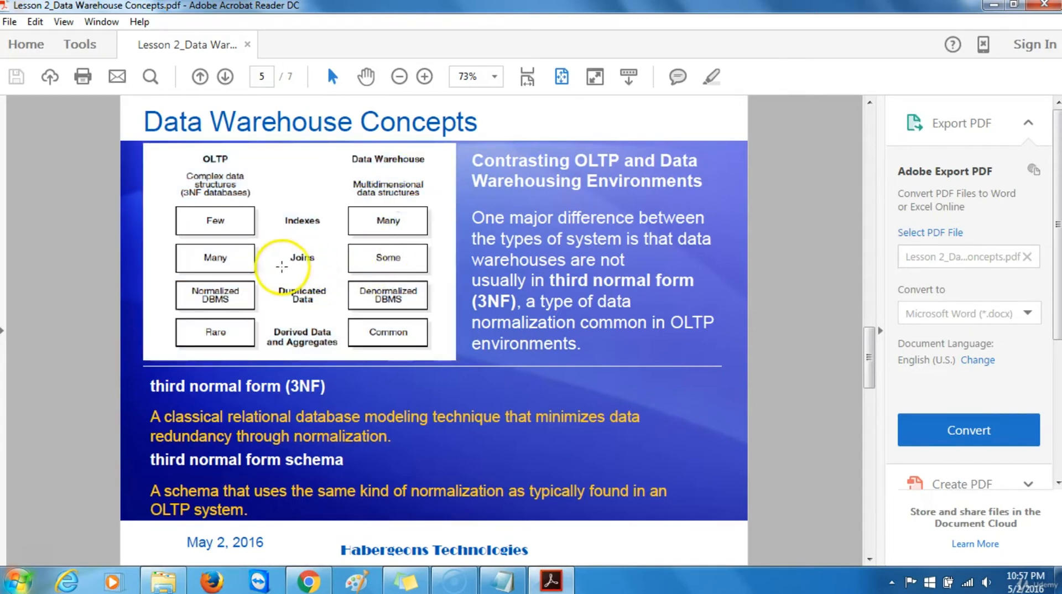
pyautogui.moveTo(265, 264)
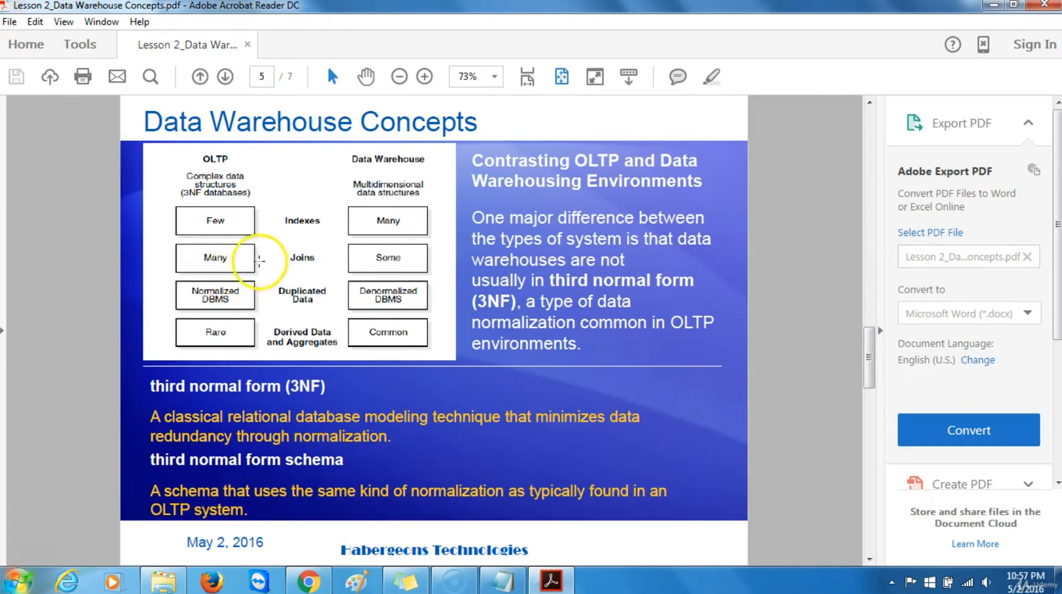
pyautogui.moveTo(377, 172)
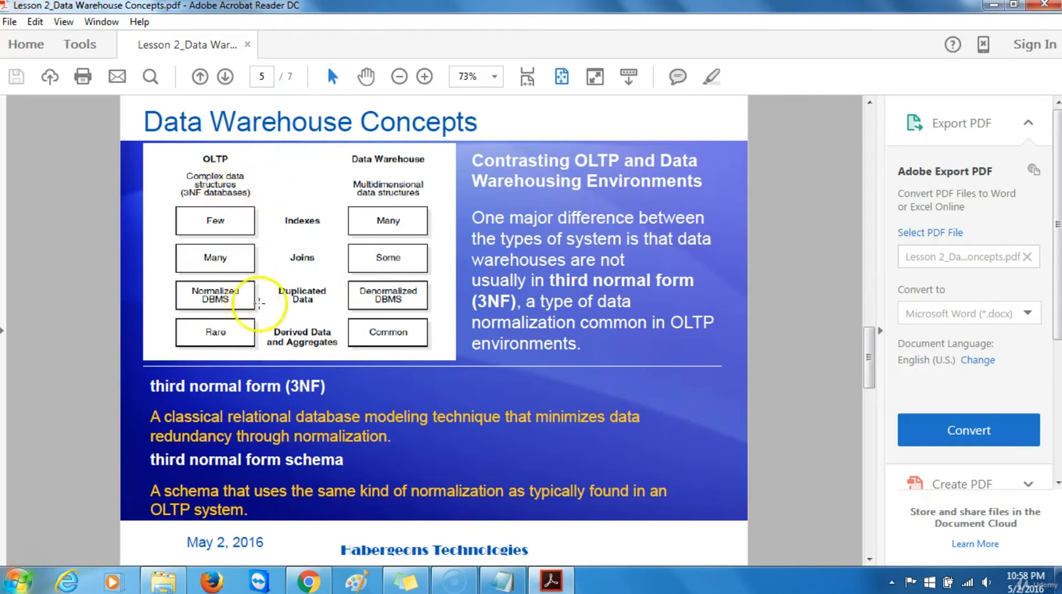
pyautogui.moveTo(266, 303)
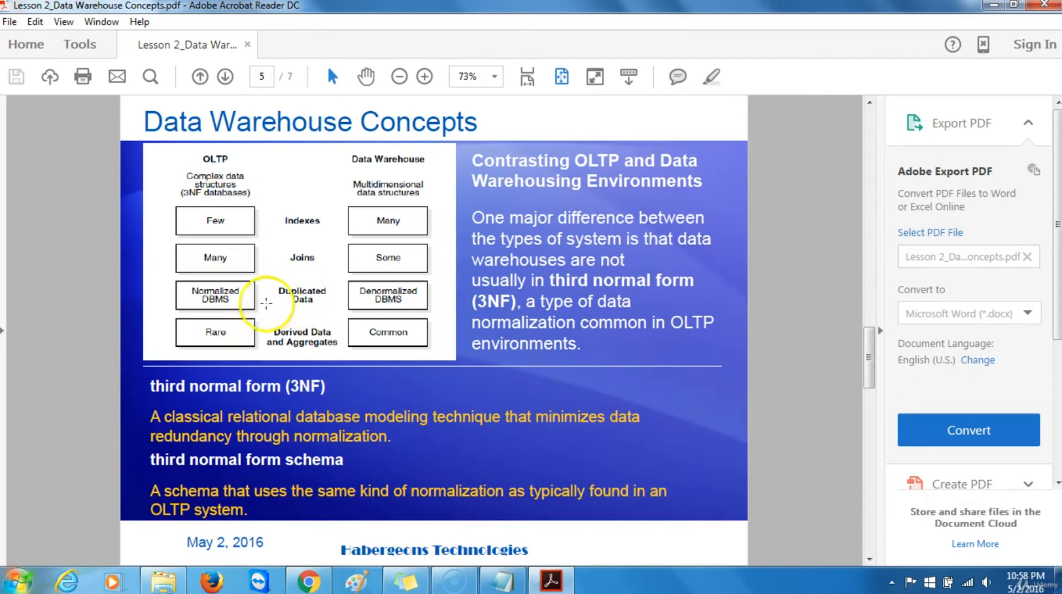
pyautogui.moveTo(334, 299)
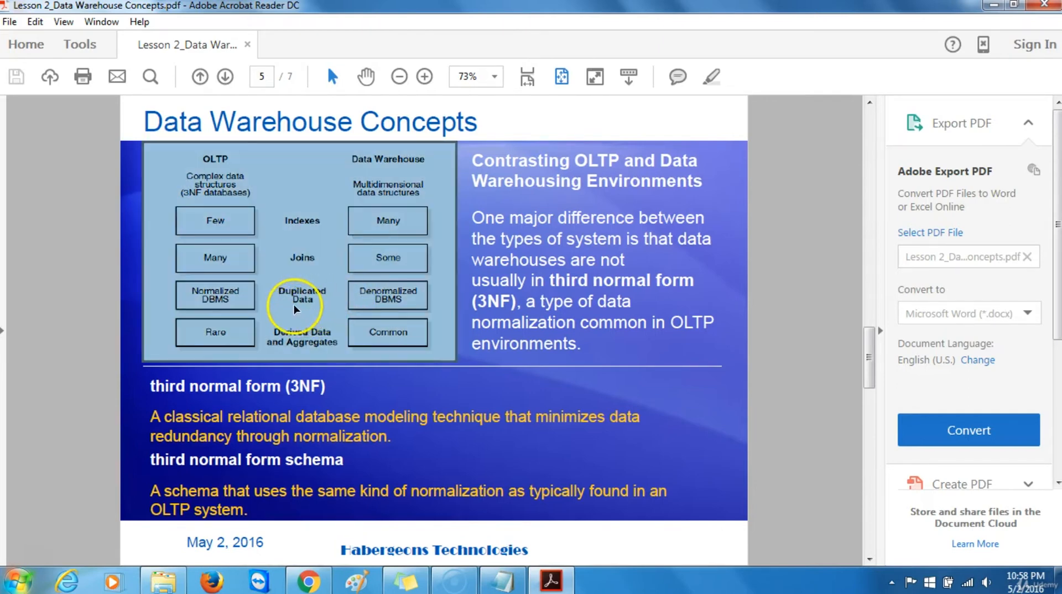
pyautogui.moveTo(281, 318)
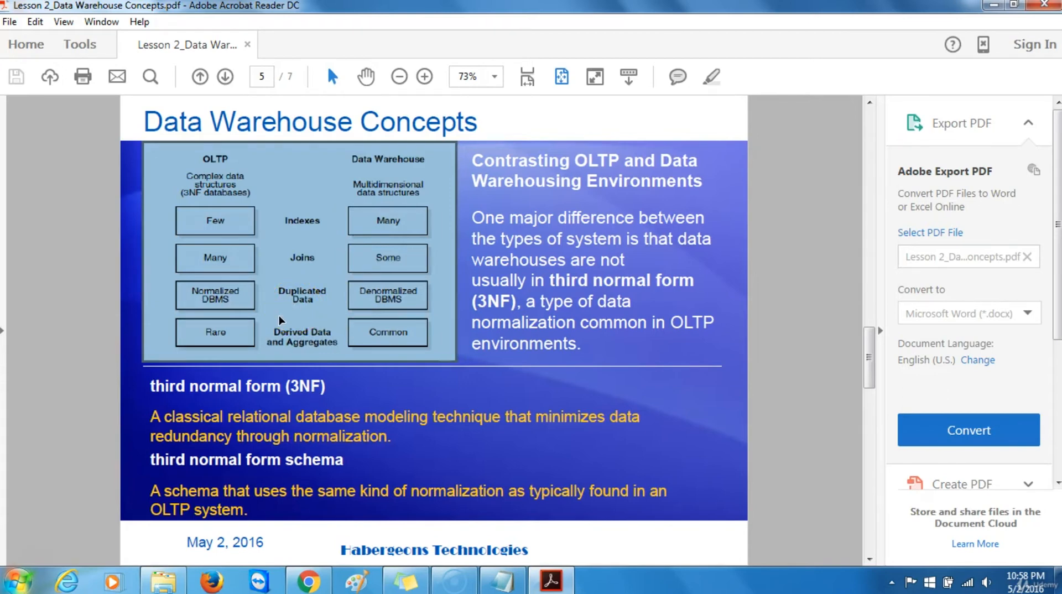
pyautogui.moveTo(283, 333)
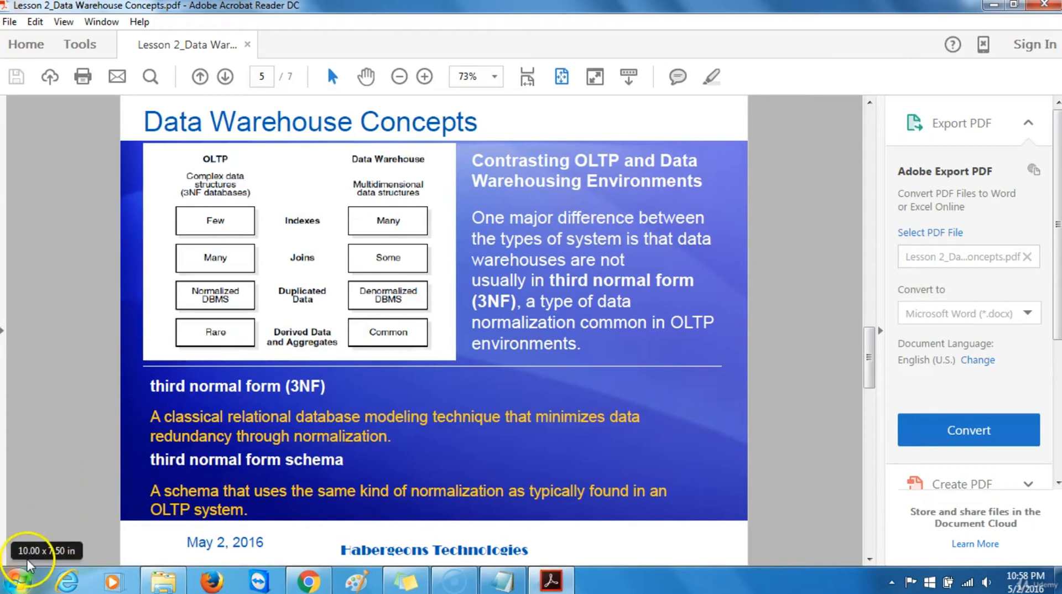
# Go through page 6 to the final page 7 on schema design, typical operations and historical data.
pyautogui.click(226, 76)
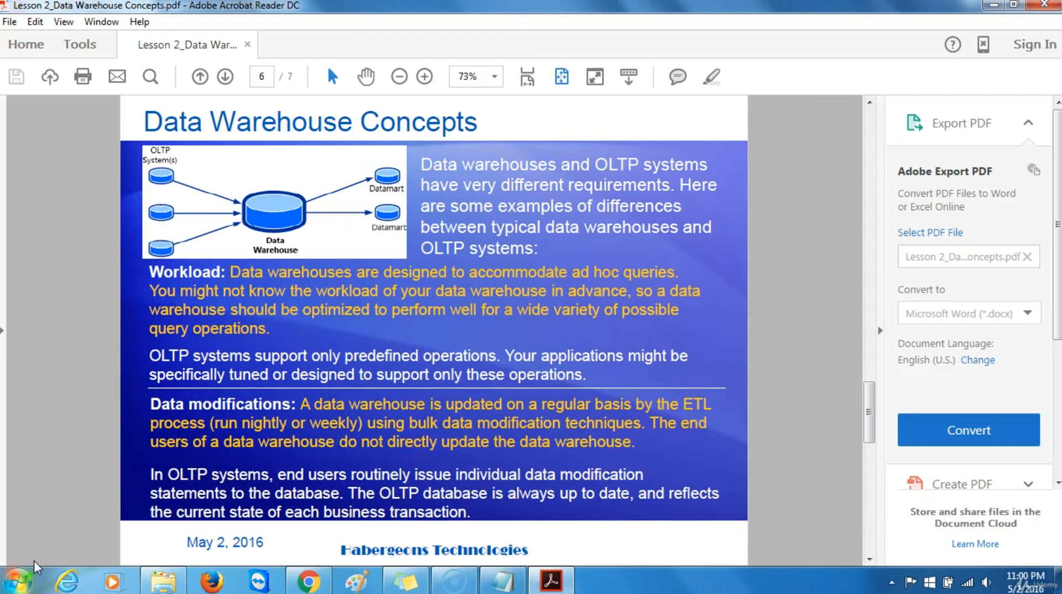
pyautogui.click(224, 76)
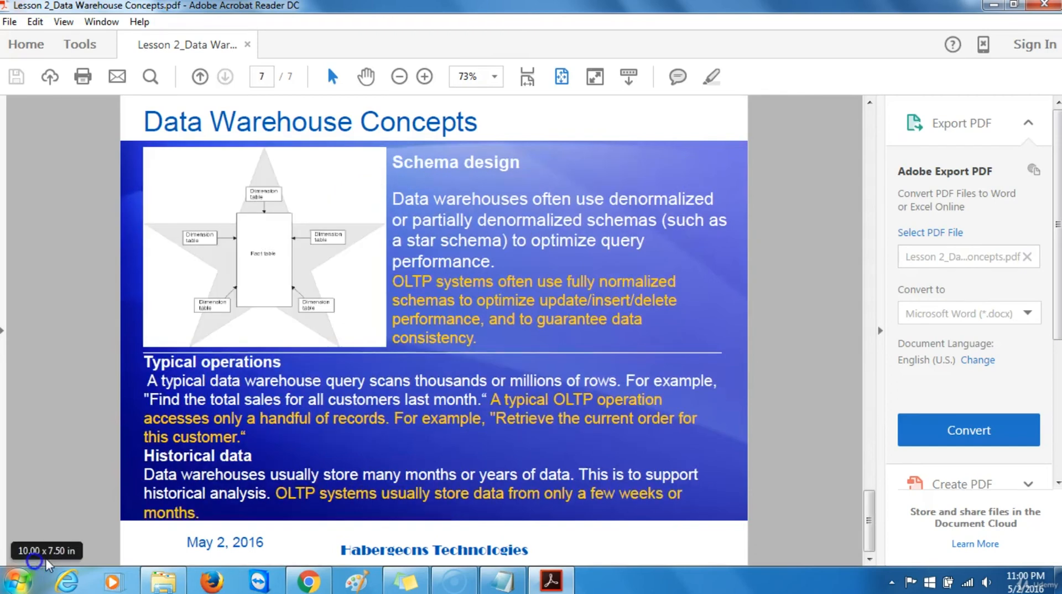
pyautogui.moveTo(125, 465)
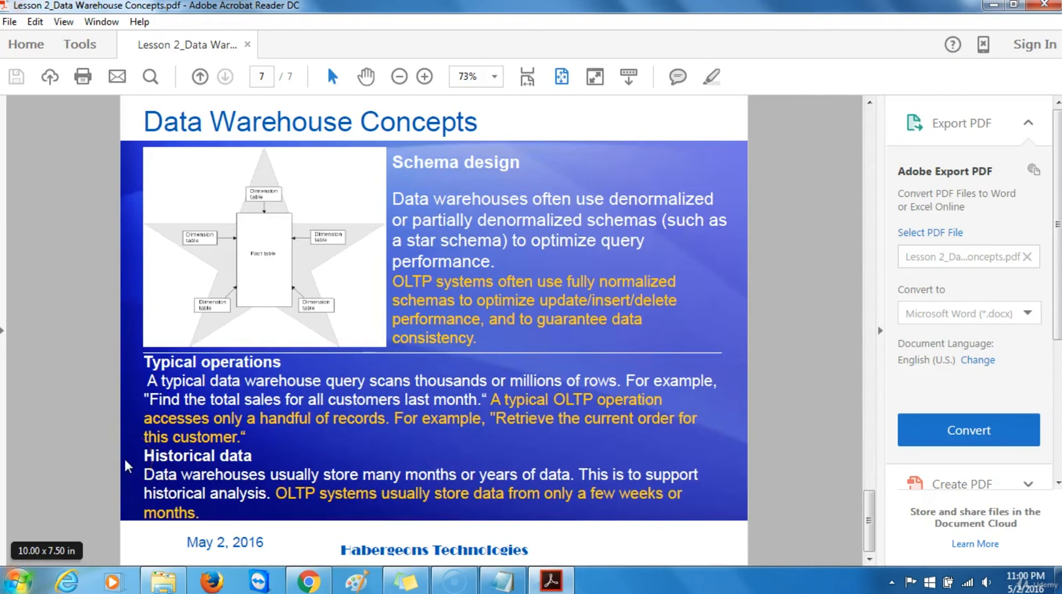